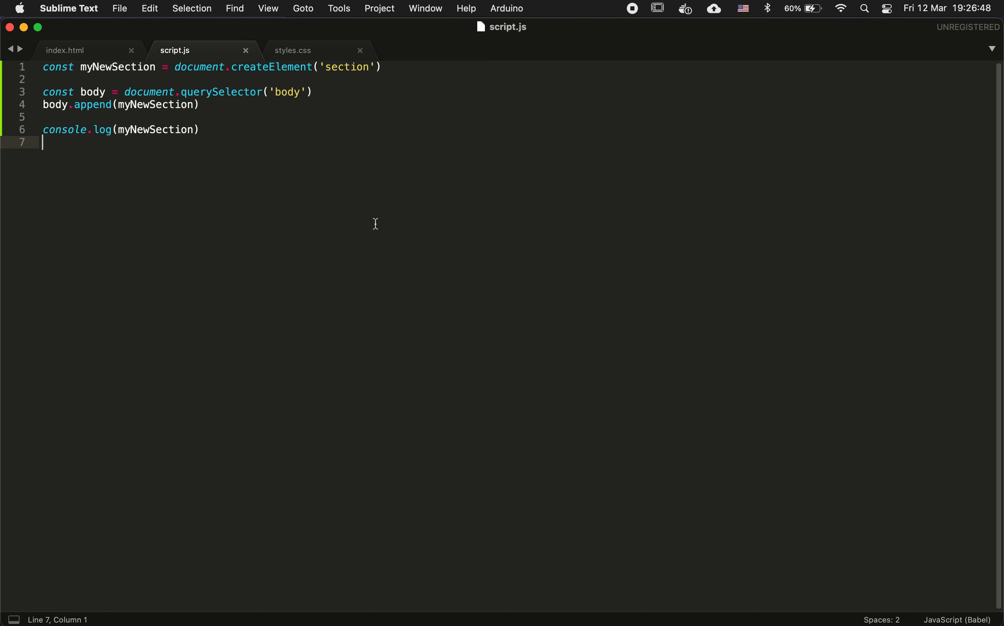
mouse_move(266, 80)
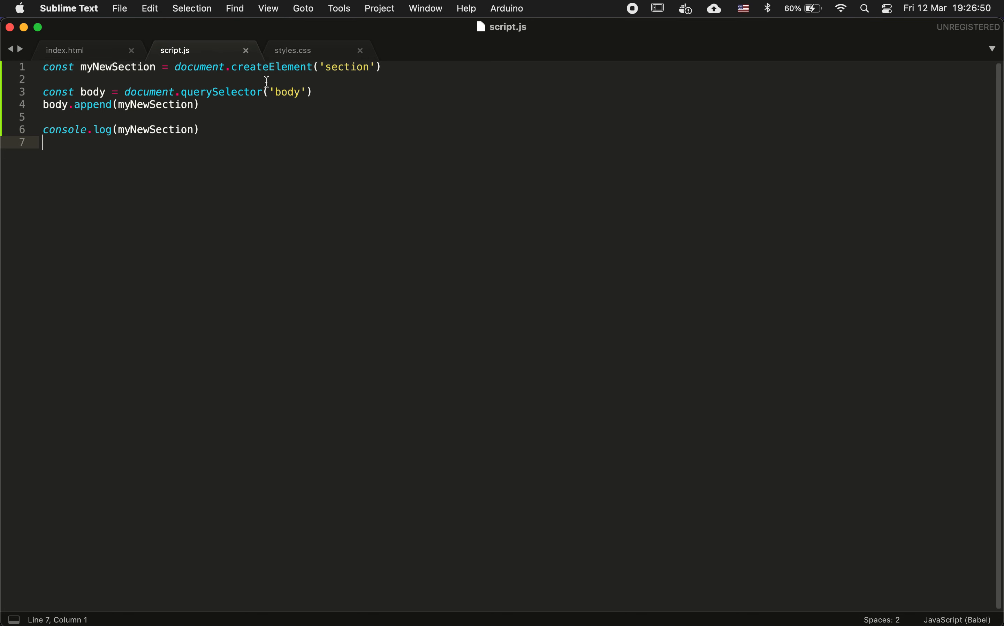
Add the line myNewSection.textContent = 'Some text' below the createElement line.
click(394, 67)
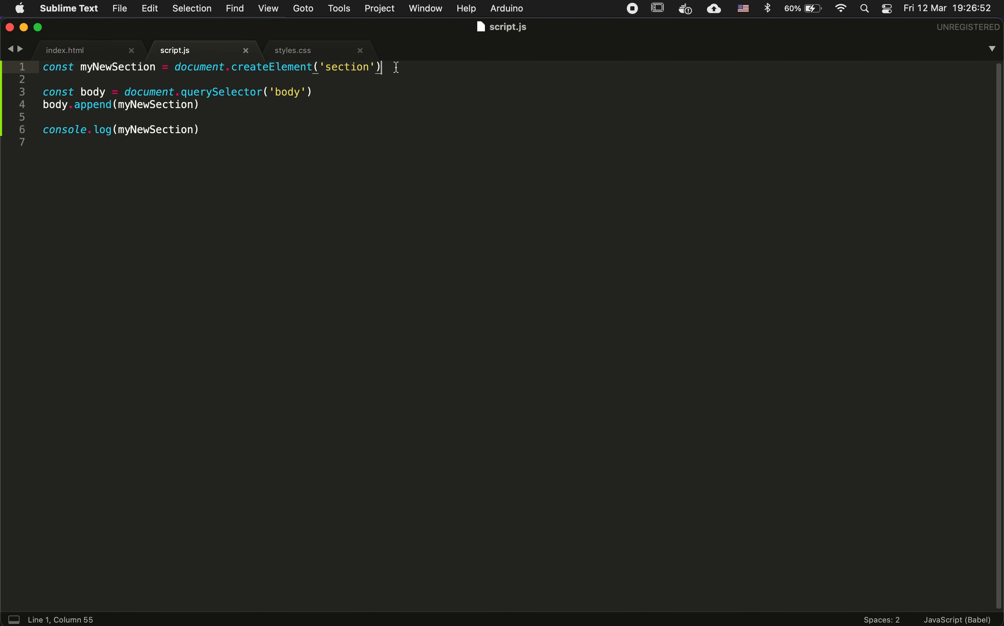
key(Enter)
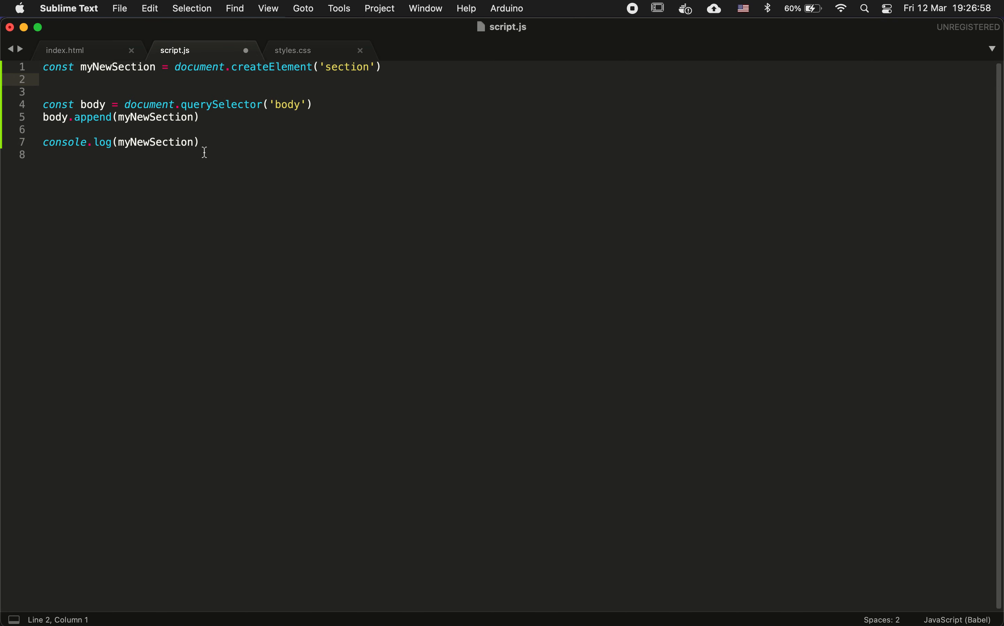
mouse_move(220, 91)
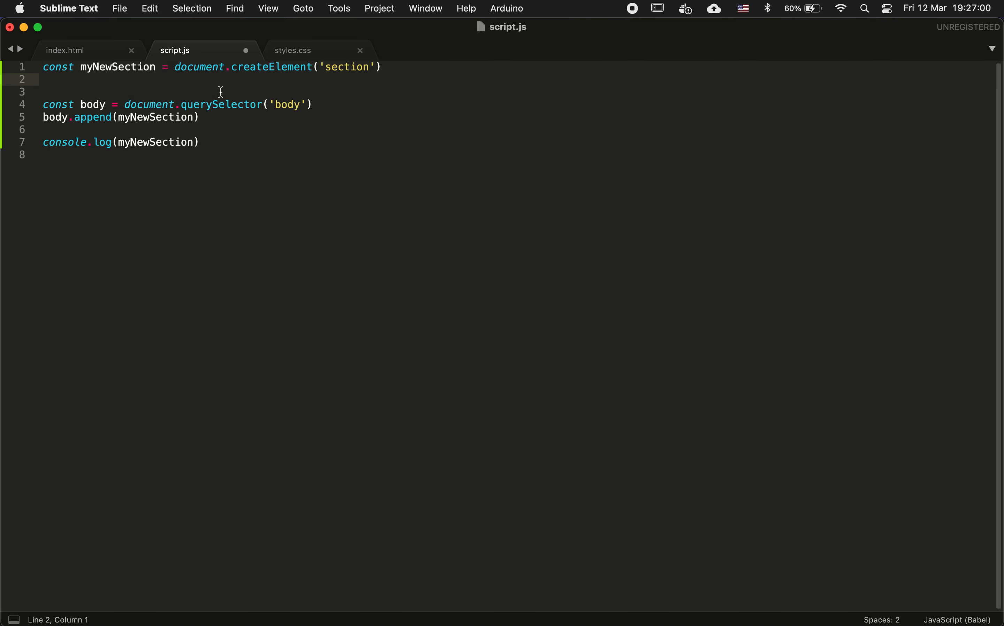
text(myn)
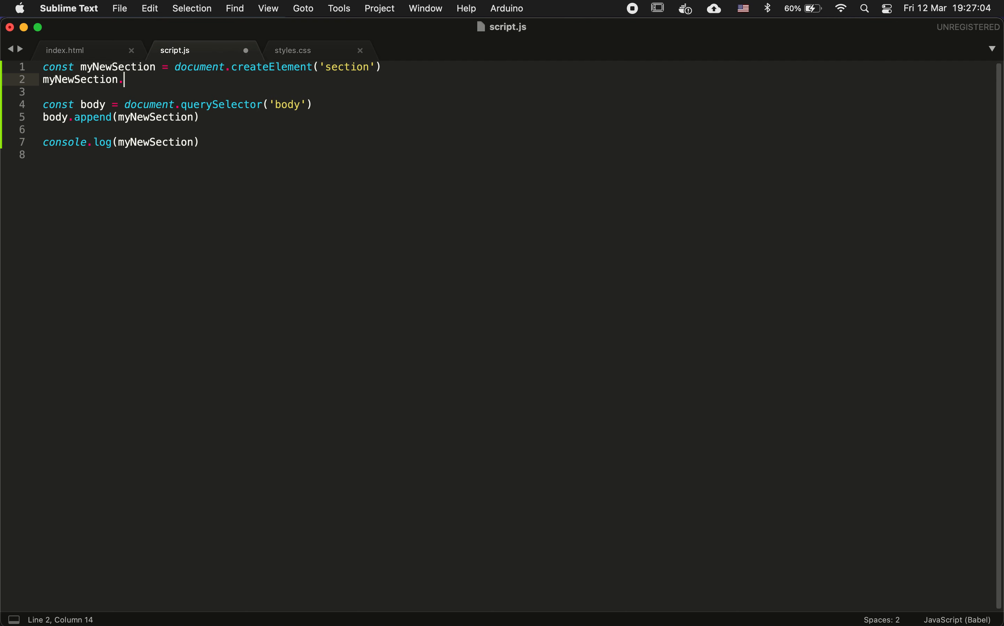
text(textContent)
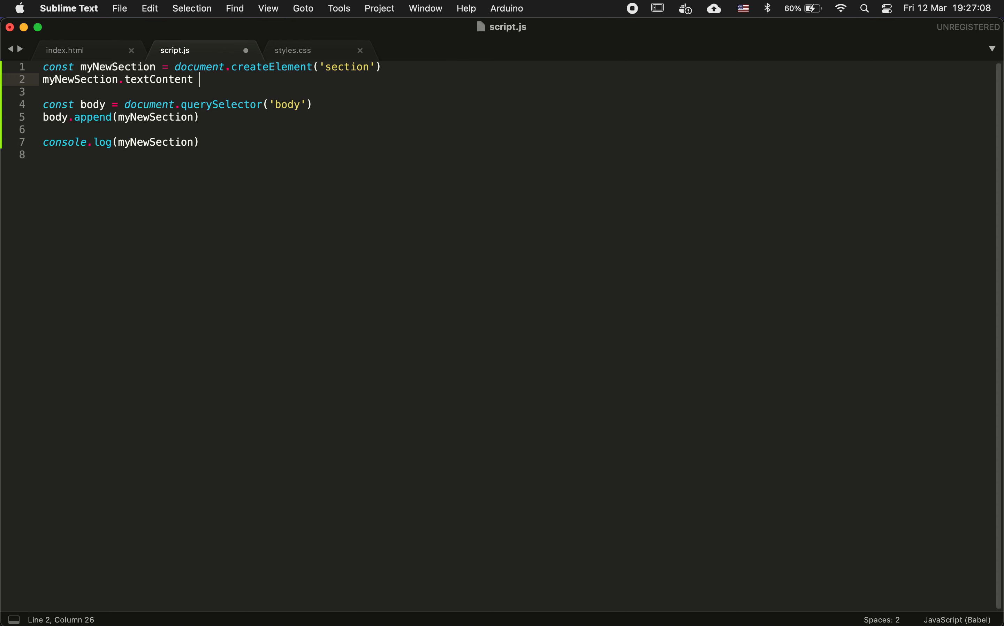
text(= 'S)
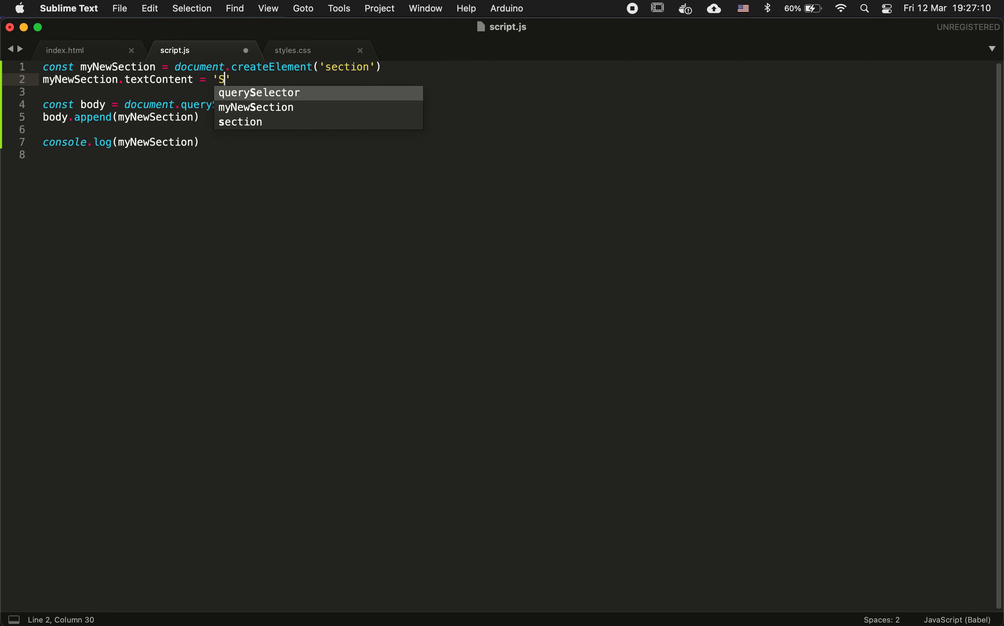
text(ome text')
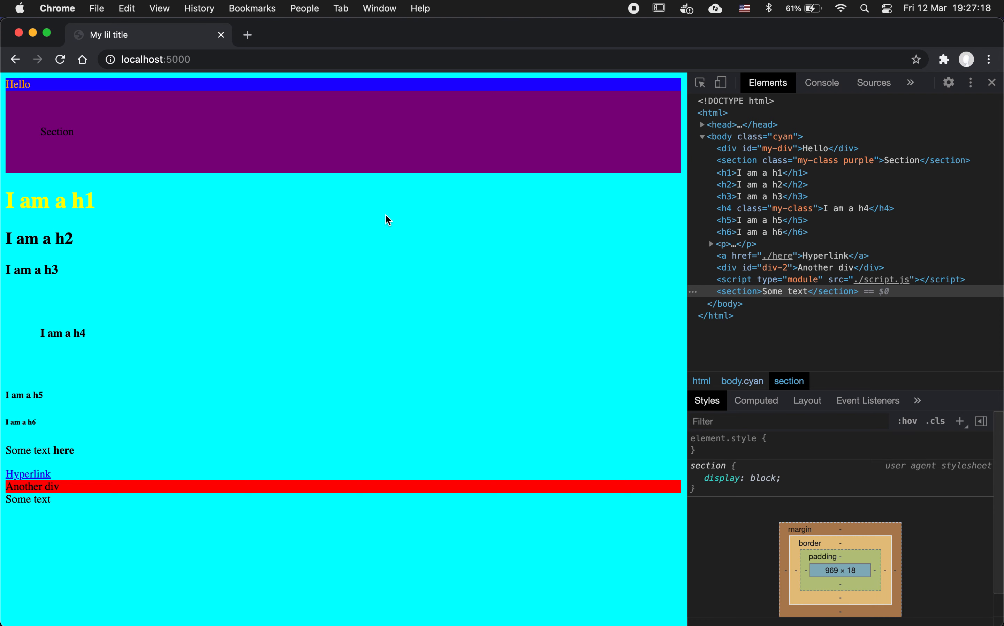
mouse_move(16, 516)
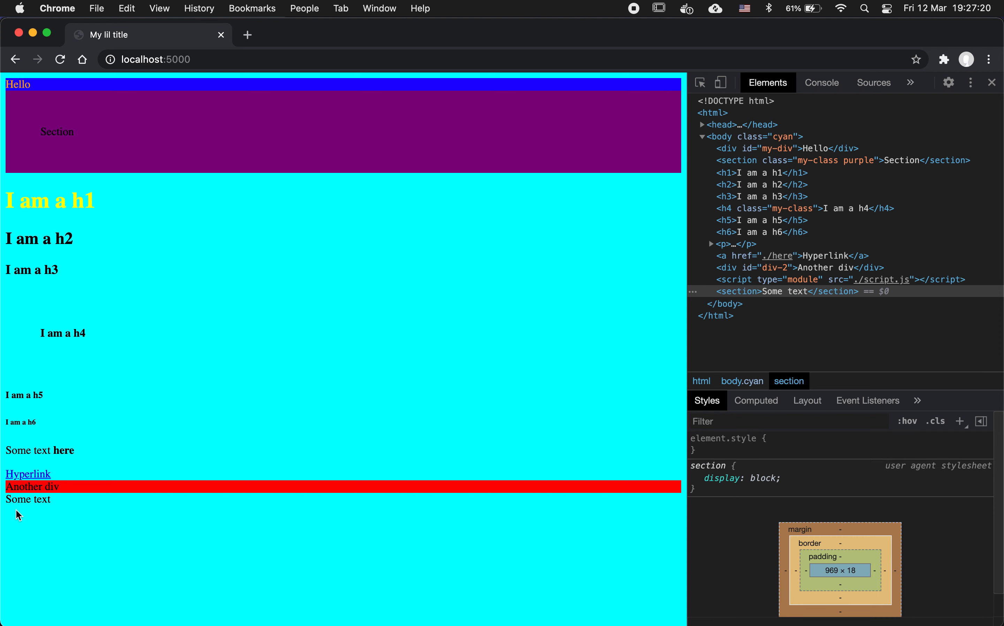
mouse_move(145, 525)
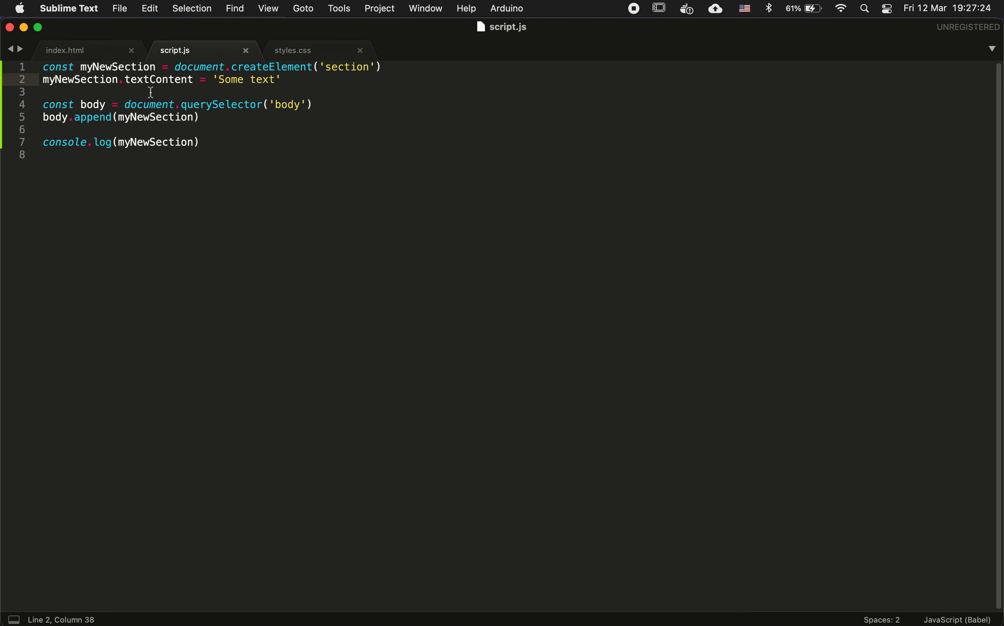
Add the line myNewSection.id = 'my-new-section' below the textContent assignment.
key(Enter)
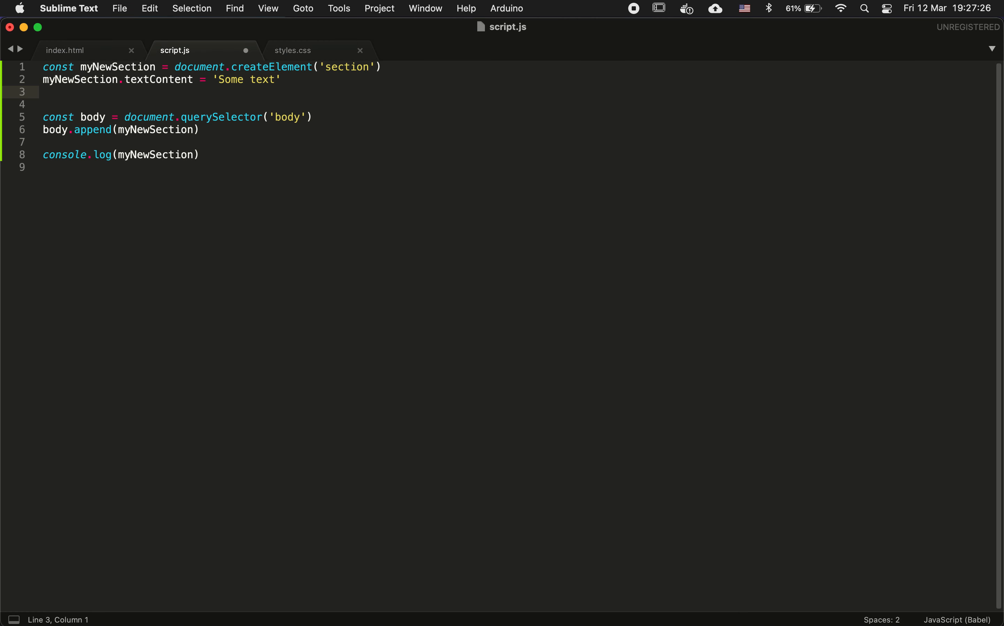
text(myNewSection.)
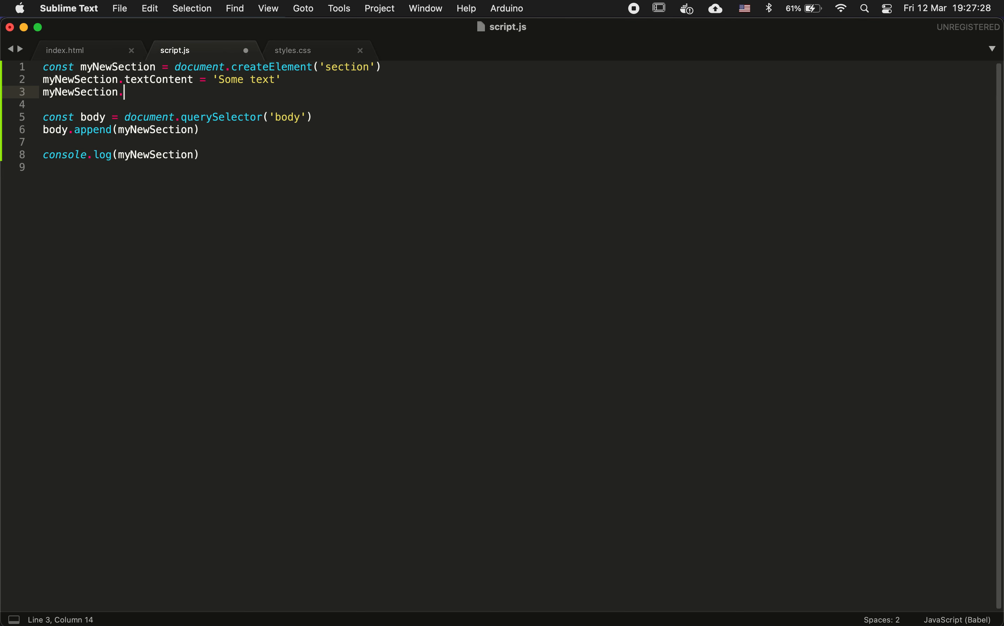
text(id =)
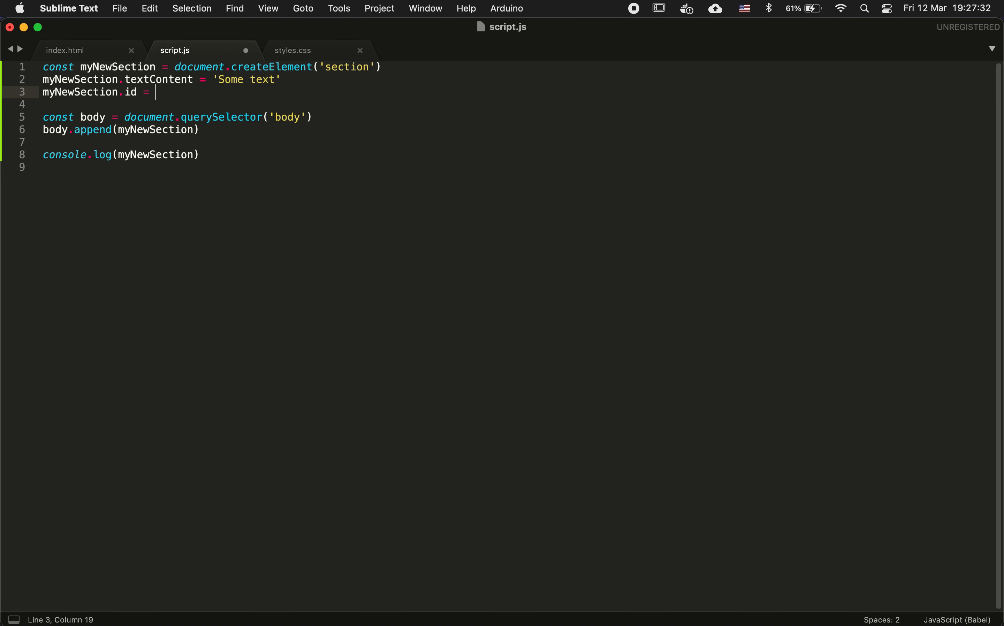
text('')
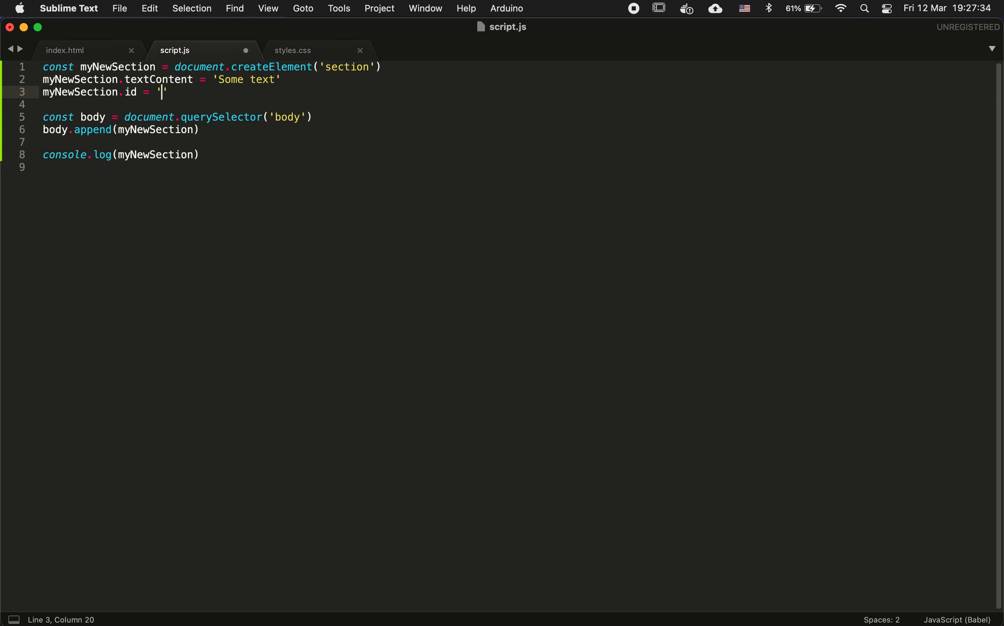
text(my-n)
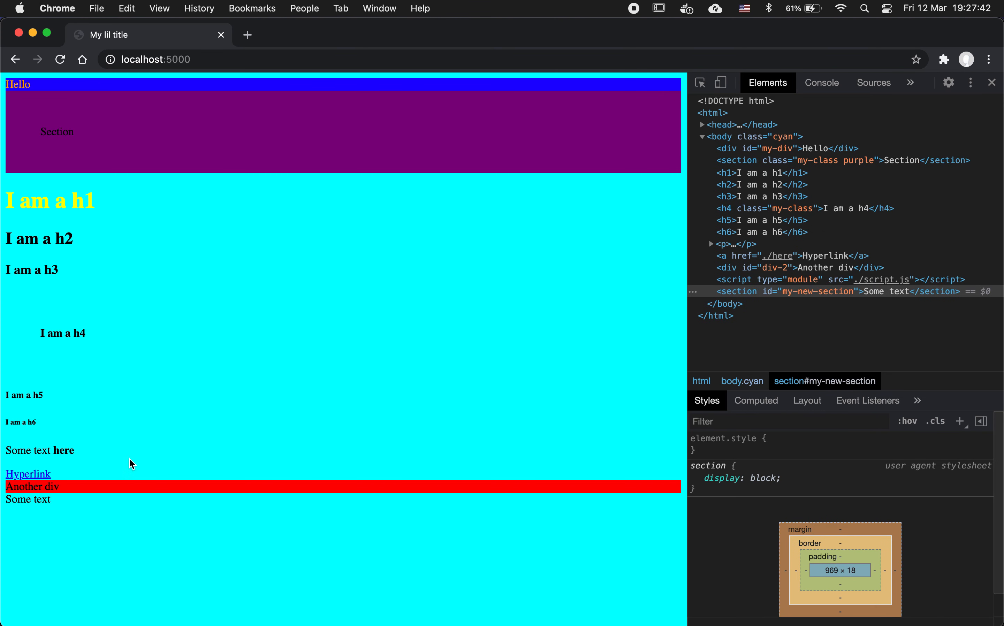
mouse_move(719, 291)
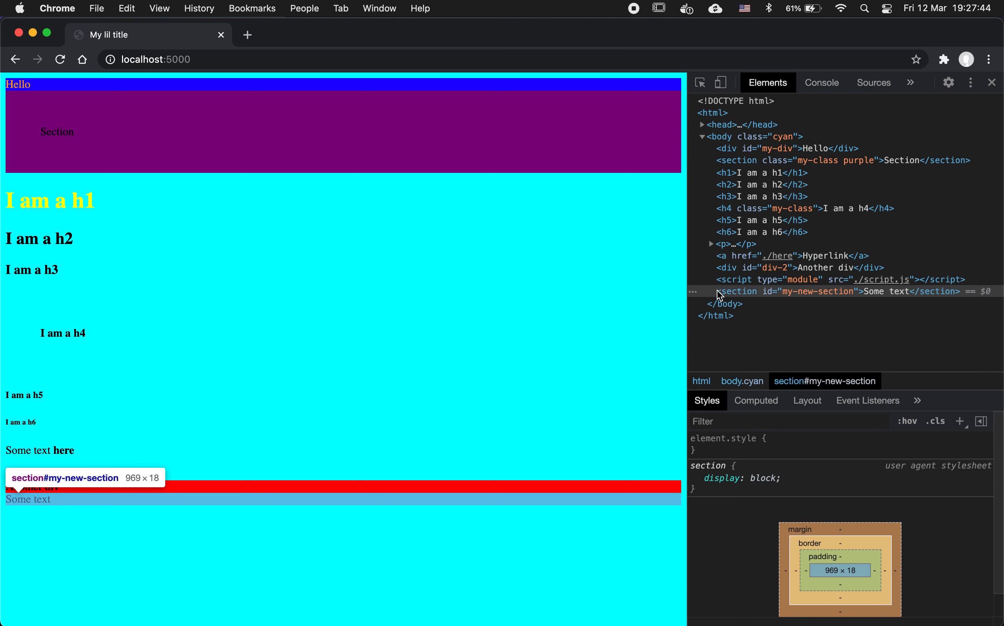
mouse_move(852, 297)
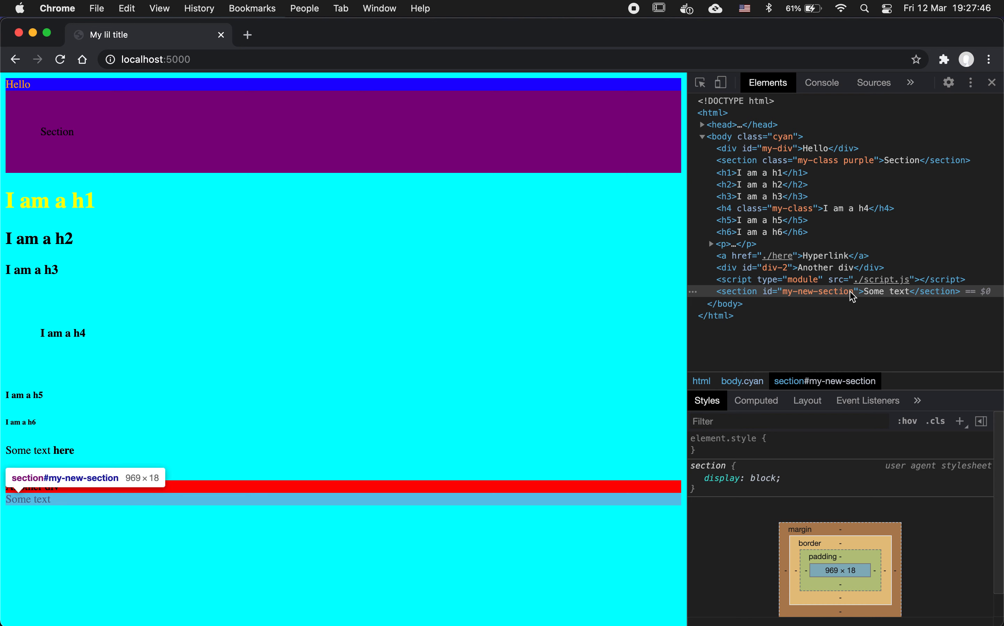
mouse_move(757, 297)
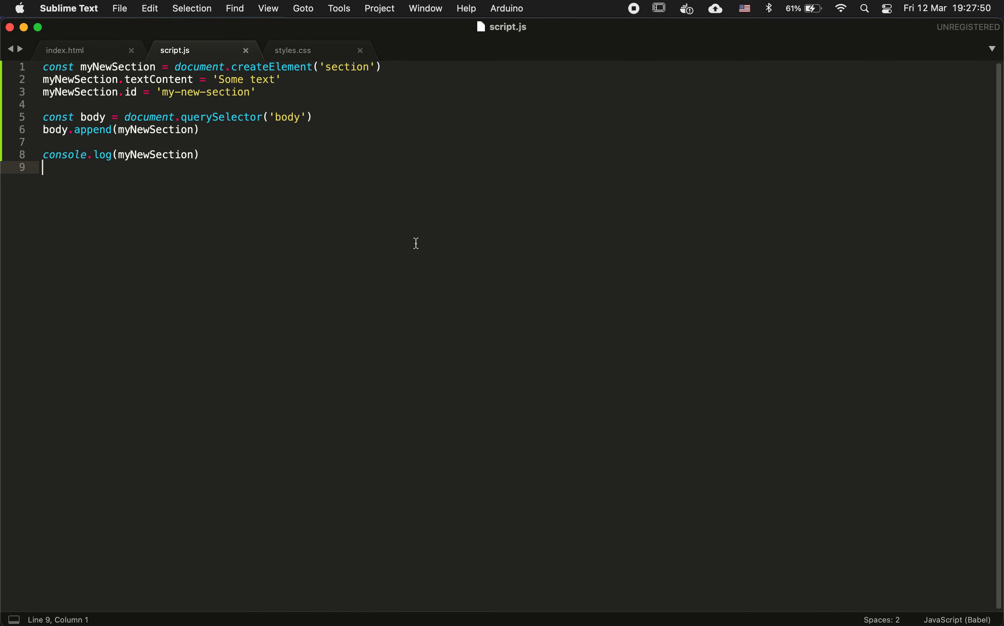
mouse_move(549, 189)
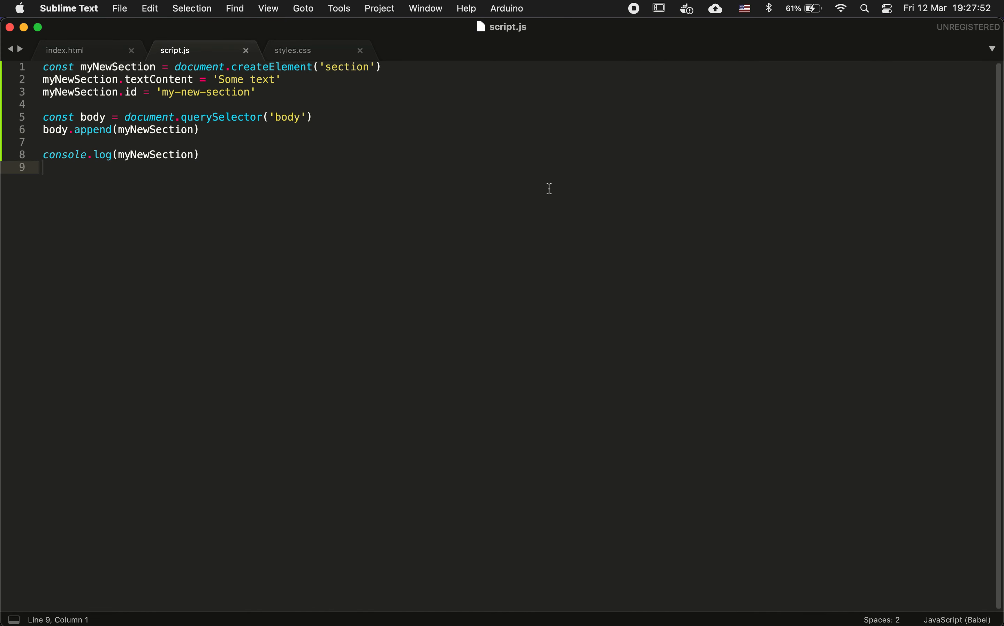
mouse_move(637, 39)
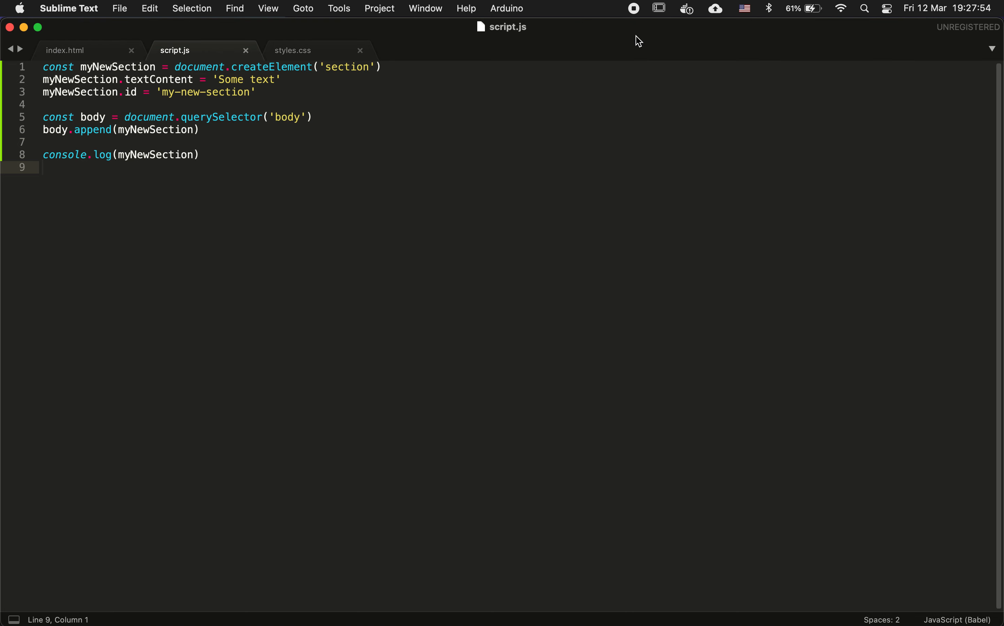